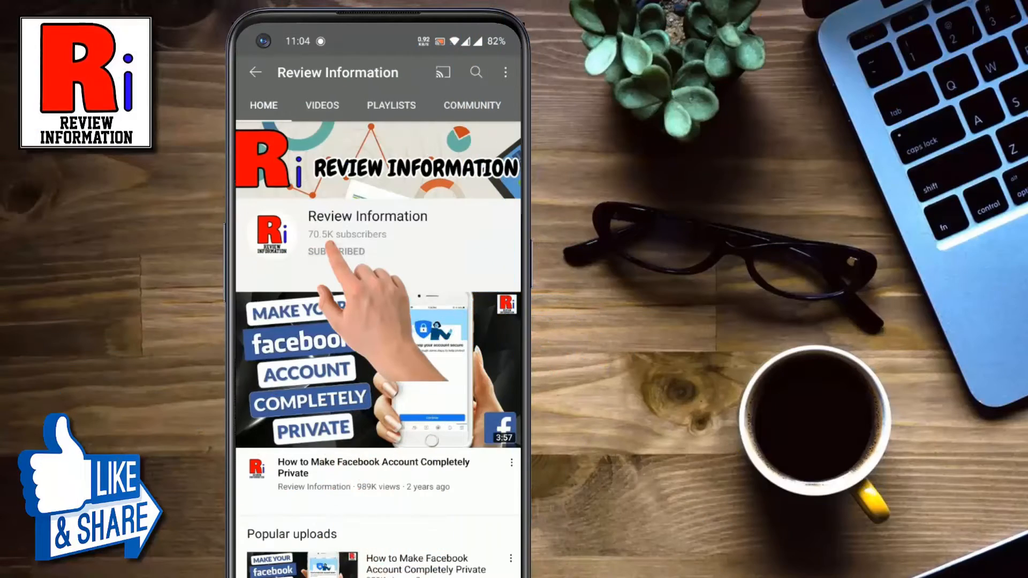
{"action": "left_click", "coordinate": [336, 251]}
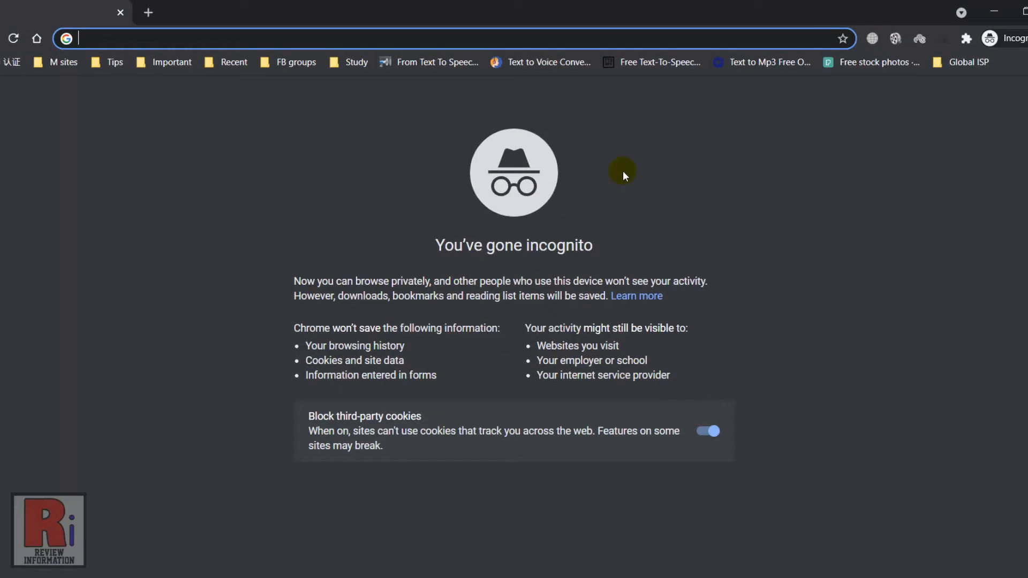
{"action": "type", "text": "www.imdb.com"}
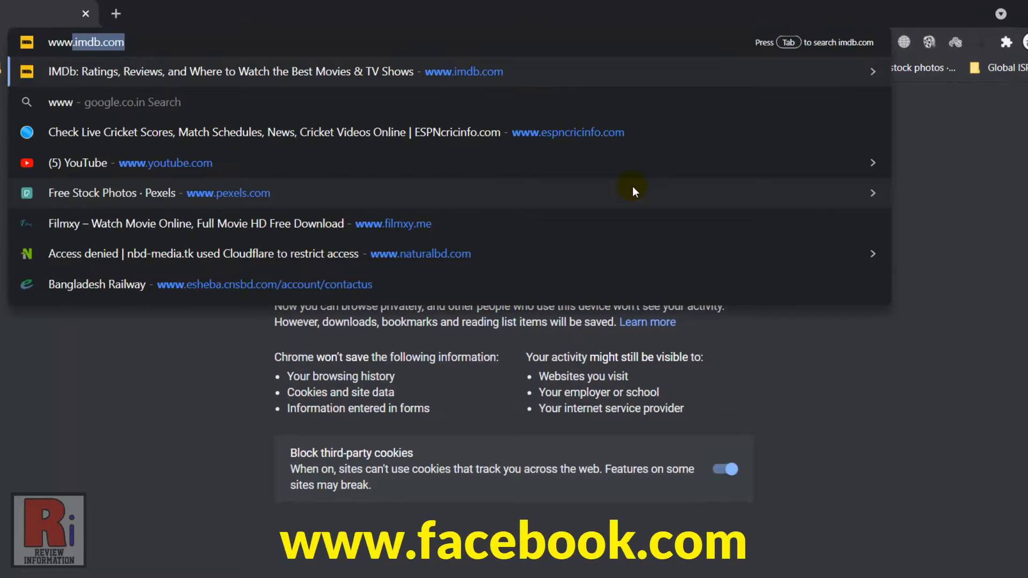
{"action": "type", "text": "www.facebook.com"}
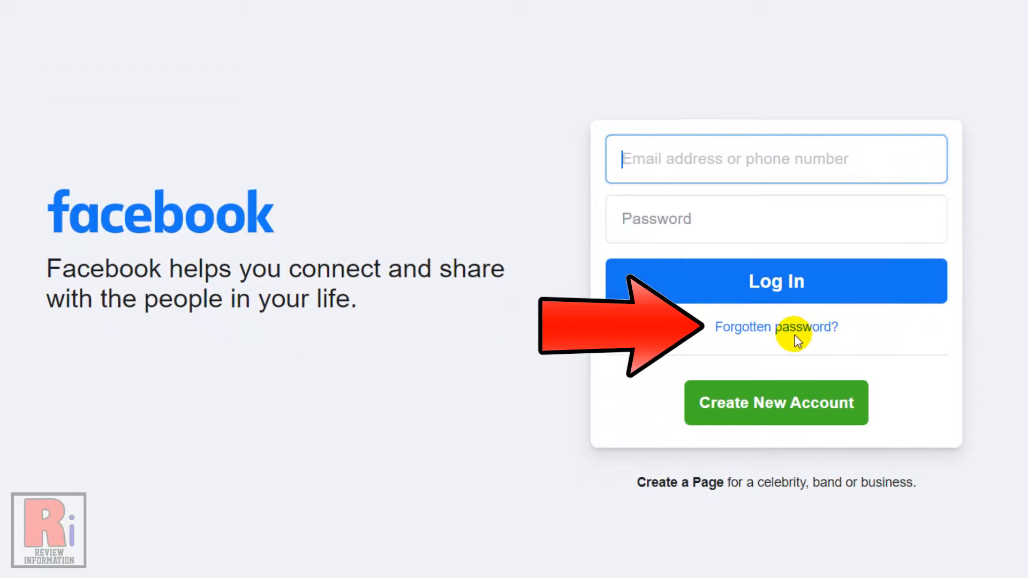
Choose 'Forgotten password?' on the Facebook login page to reach Find Your Account.
{"action": "left_click", "coordinate": [775, 327]}
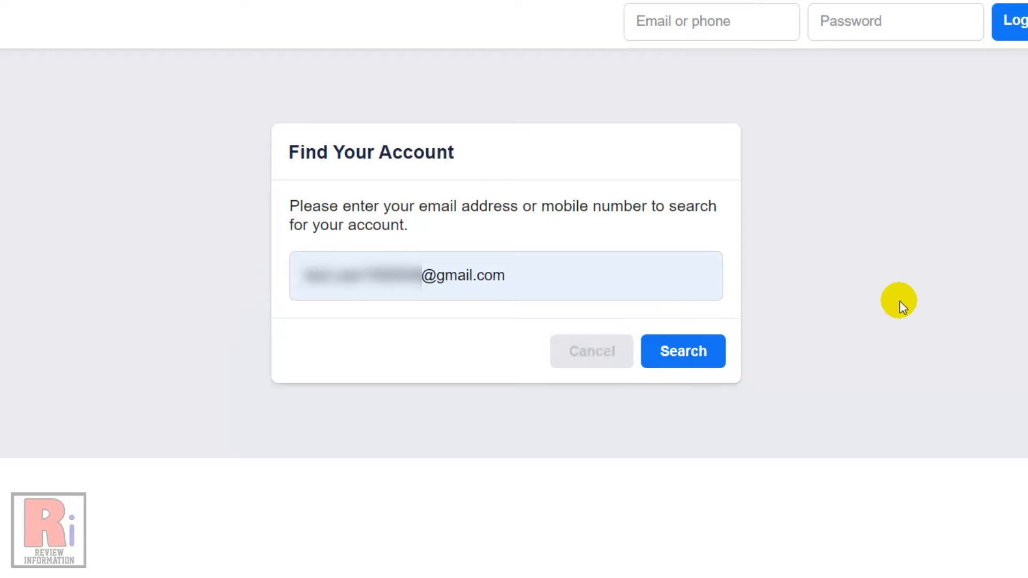
Search for the account by its Gmail address, keeping 'Send code via email' selected.
{"action": "left_click", "coordinate": [682, 350]}
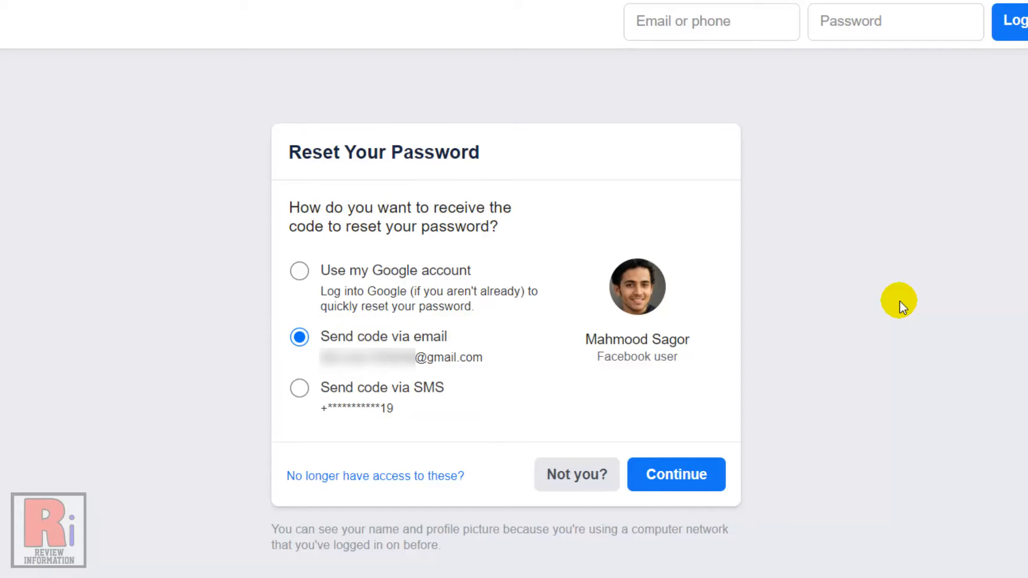
{"action": "mouse_move", "coordinate": [765, 452]}
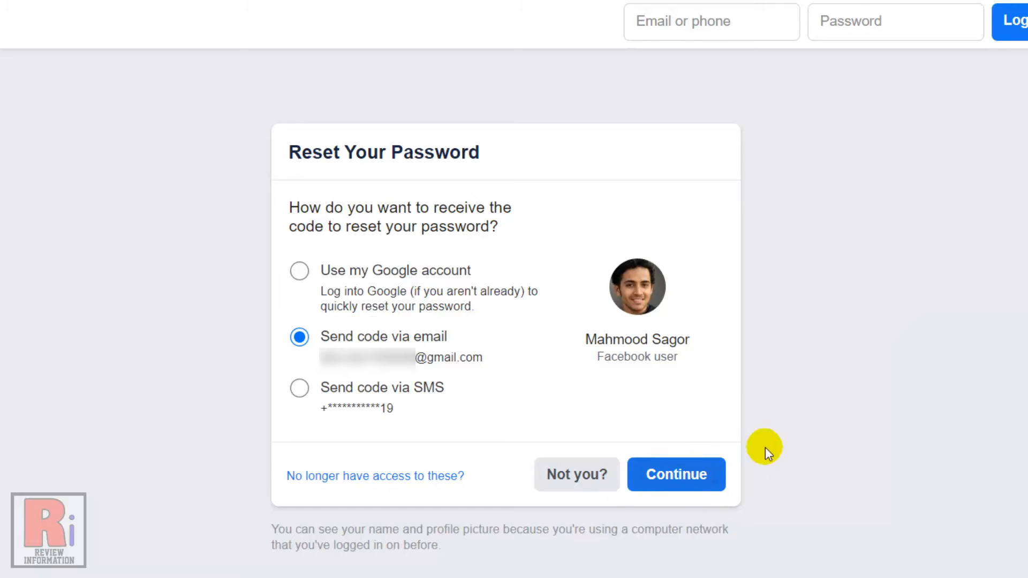
Send the password reset code to the account's email address.
{"action": "left_click", "coordinate": [676, 474]}
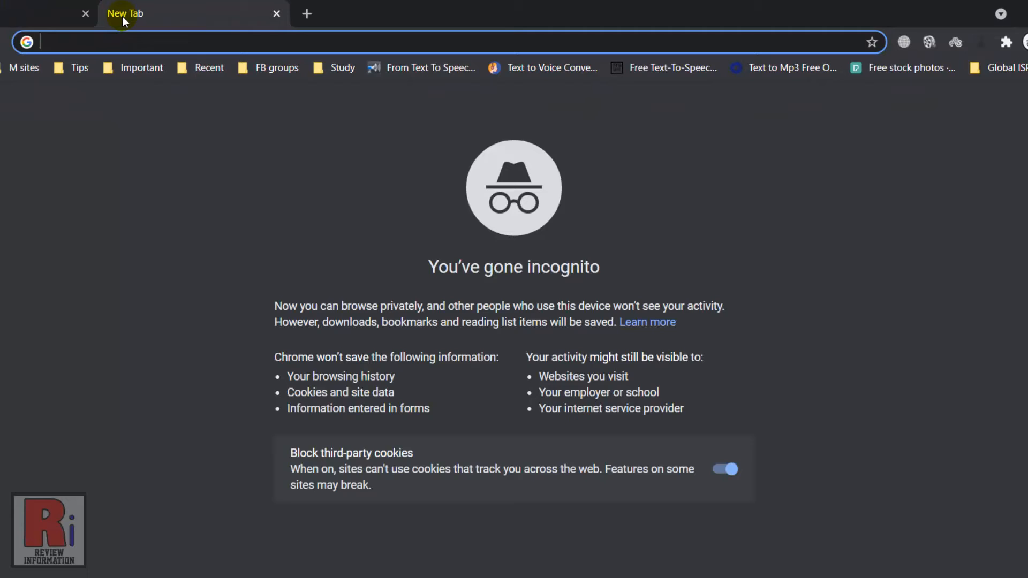
Go to mail.google.com/mail/u/0/#inbox in the new tab.
{"action": "type", "text": "mail.google.com/mail/u/0/#inbox"}
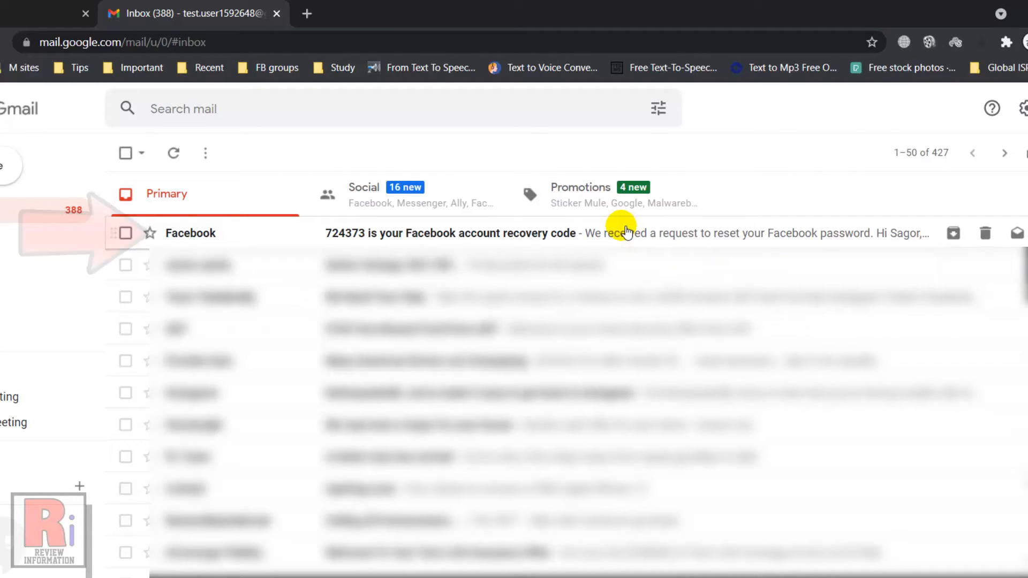
{"action": "left_click", "coordinate": [451, 233]}
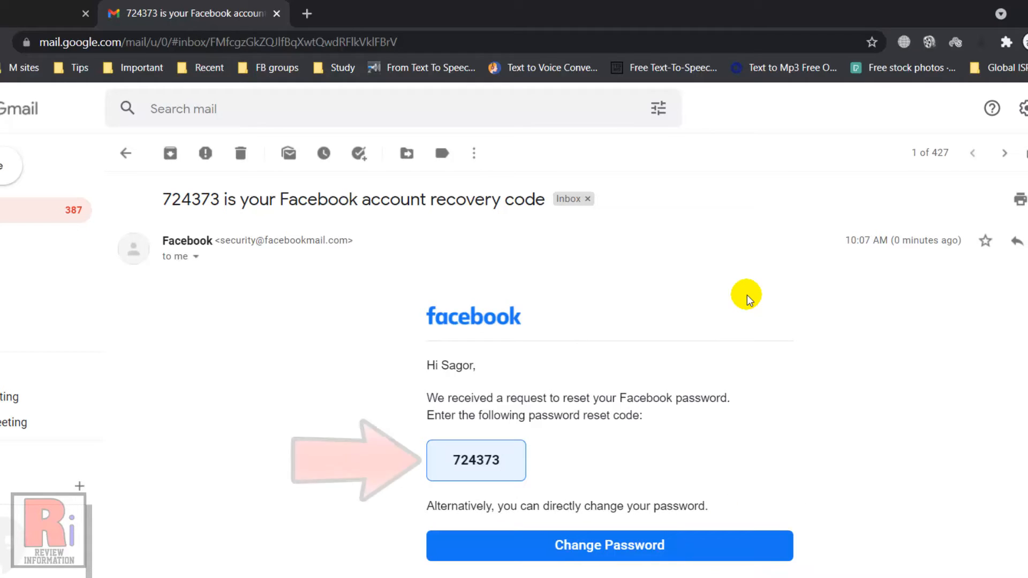
{"action": "mouse_move", "coordinate": [128, 59]}
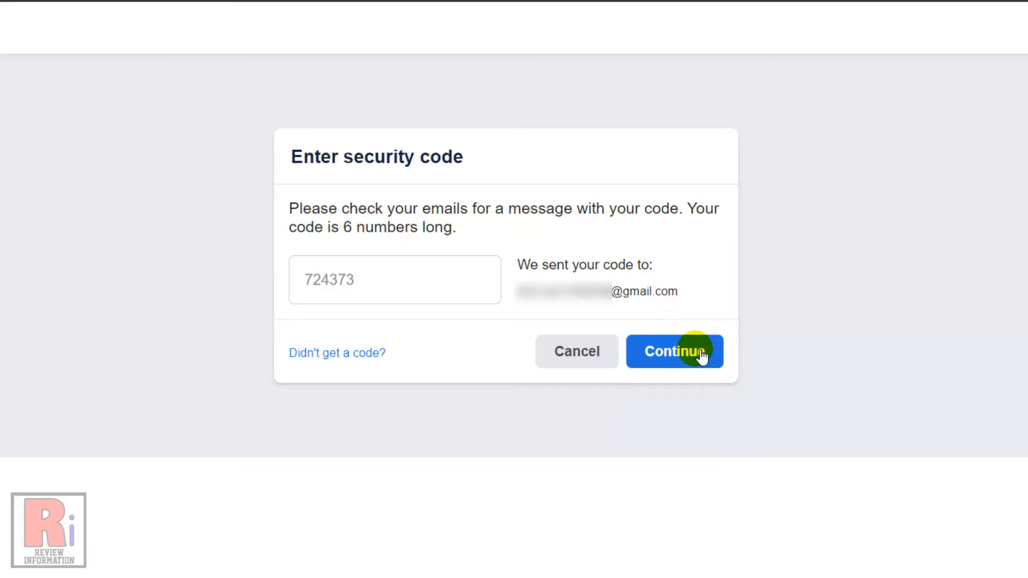
Submit the 6-digit recovery code to reach the new-password page.
{"action": "left_click", "coordinate": [674, 350]}
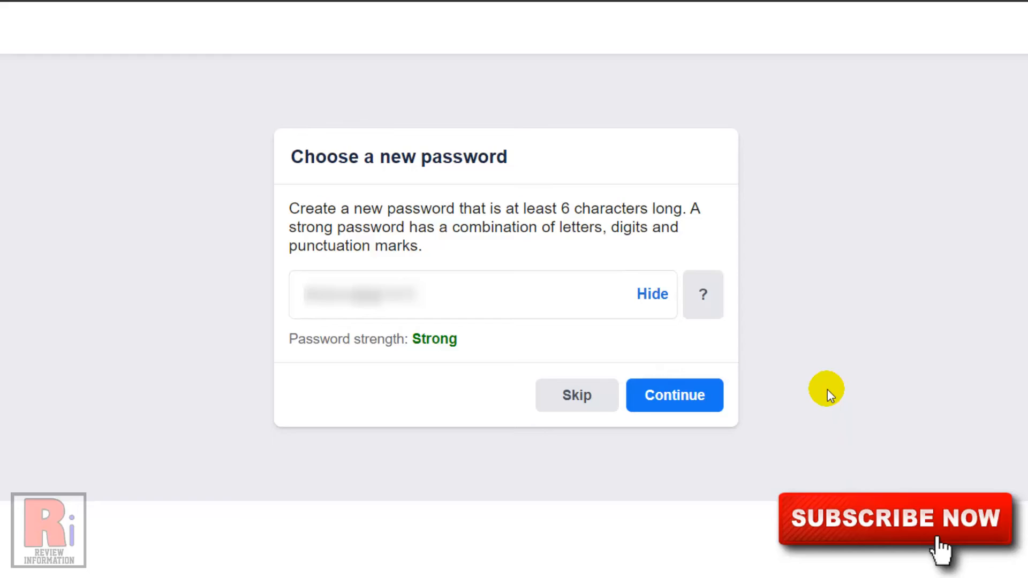
Save the new password and stay logged in on other devices.
{"action": "left_click", "coordinate": [674, 395]}
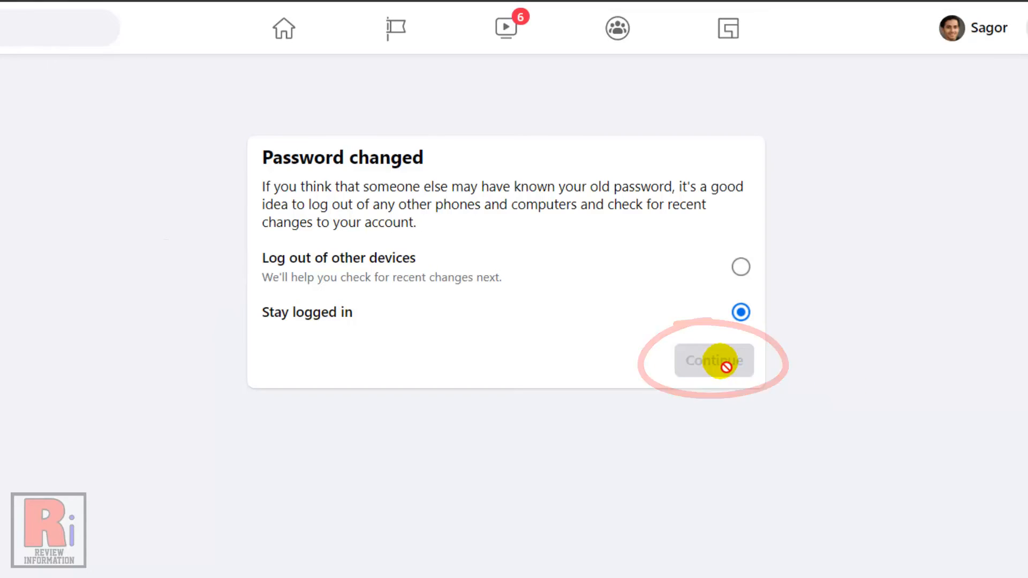
{"action": "left_click", "coordinate": [713, 360]}
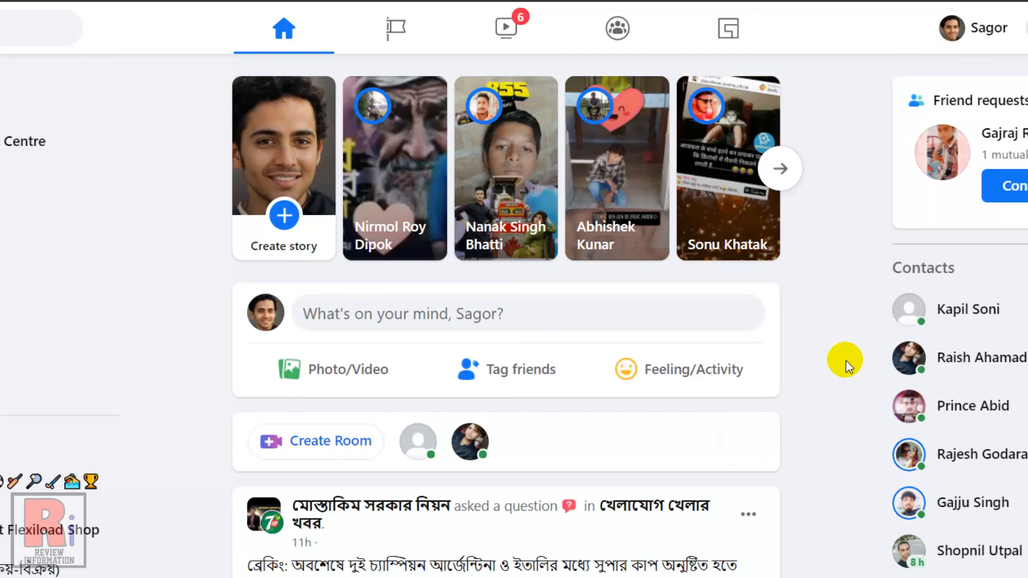